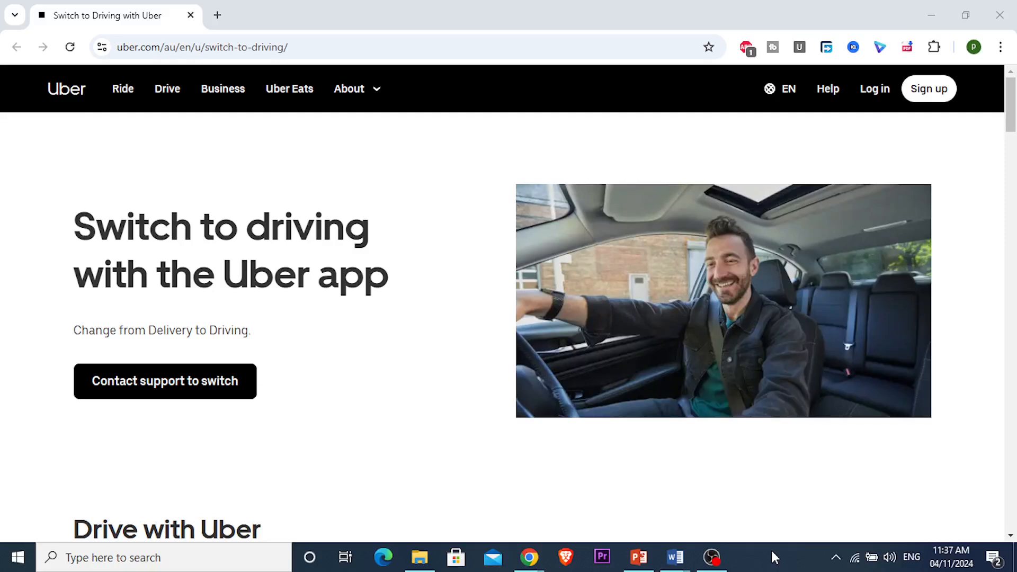
Read through the switch-to-driving page, highlighting words such as 'Delivery' along the way
double_click(169, 331)
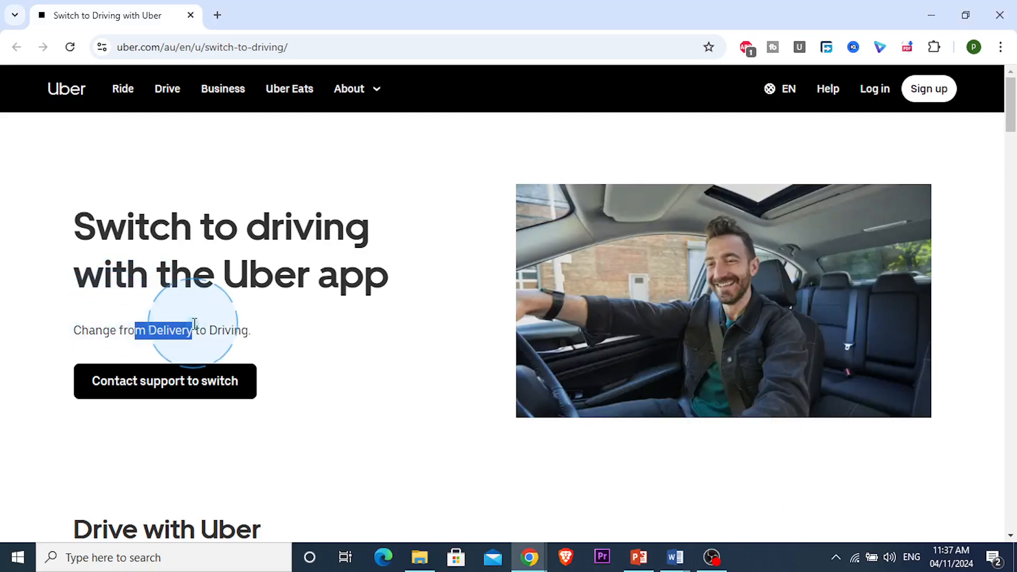
click(195, 329)
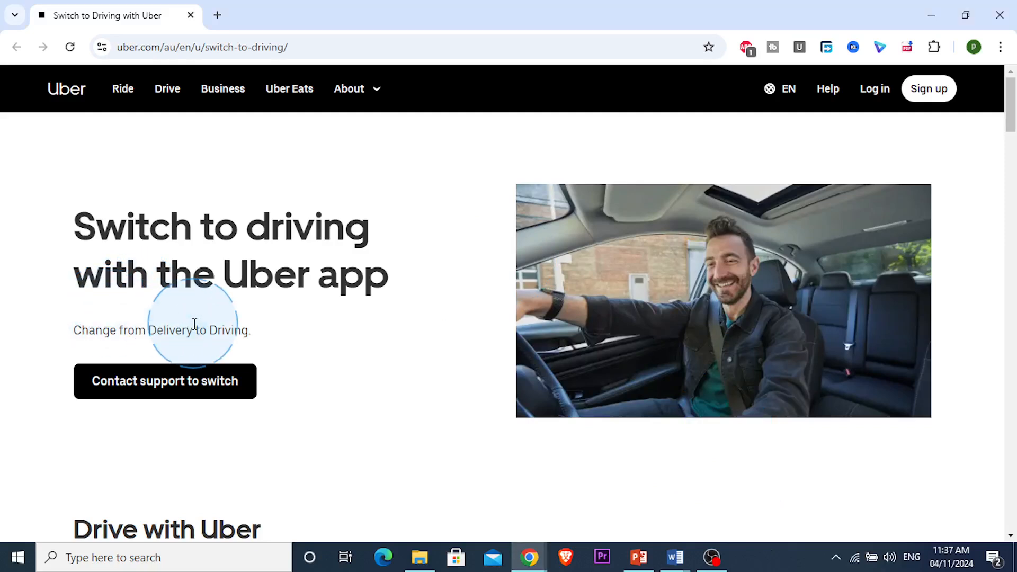
scroll(down, 3)
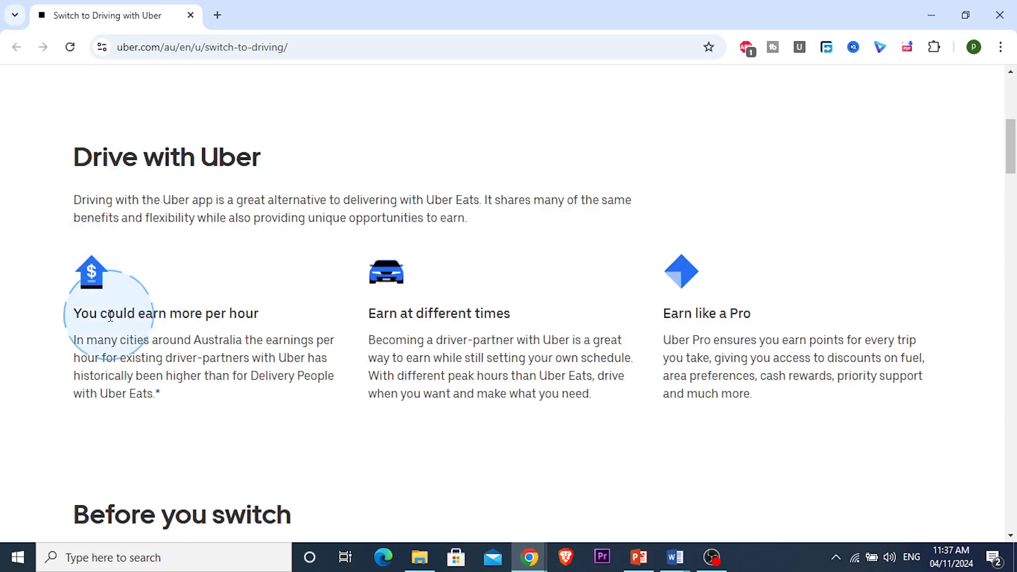
mouse_move(271, 155)
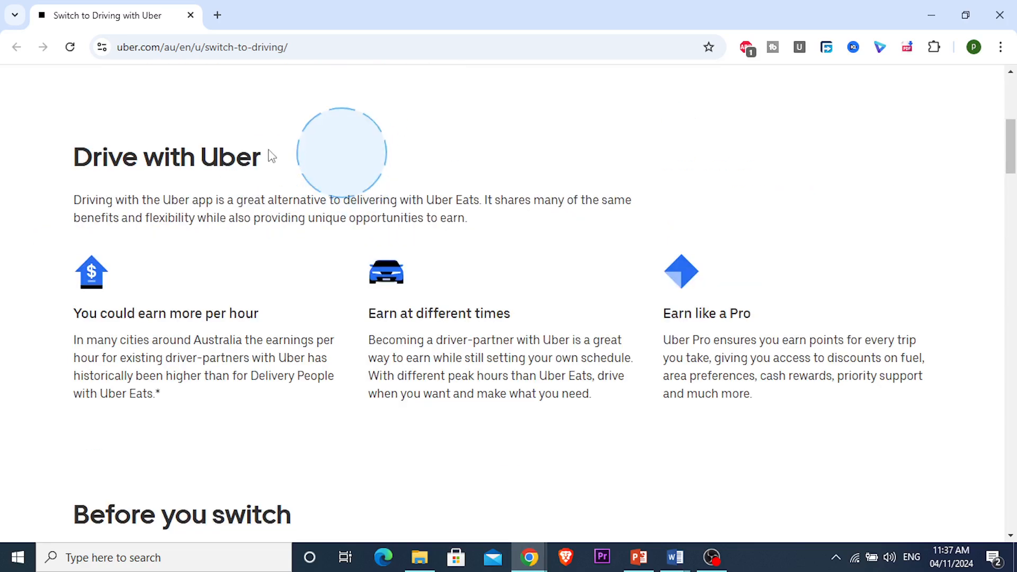
double_click(382, 313)
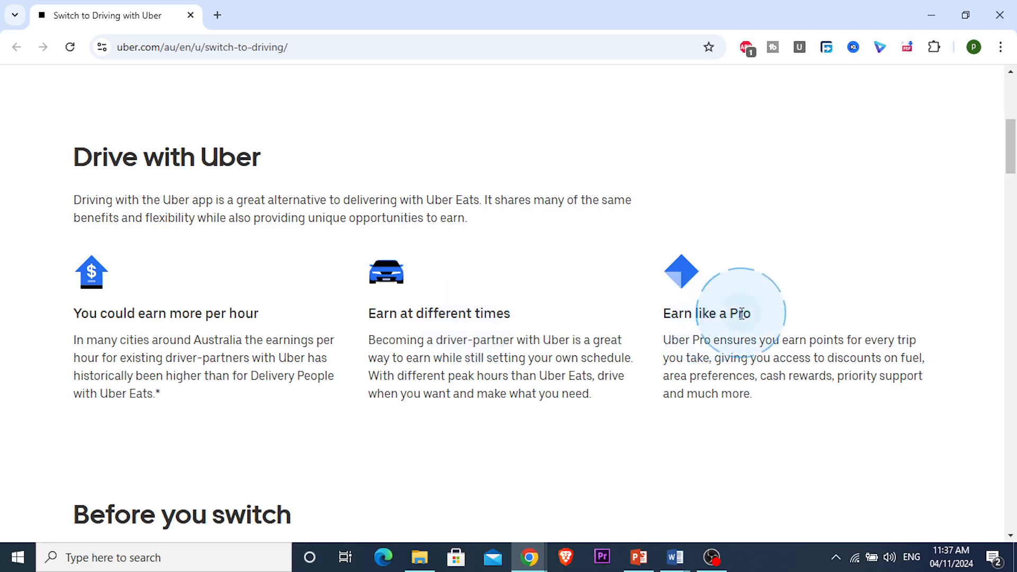
scroll(down, 3)
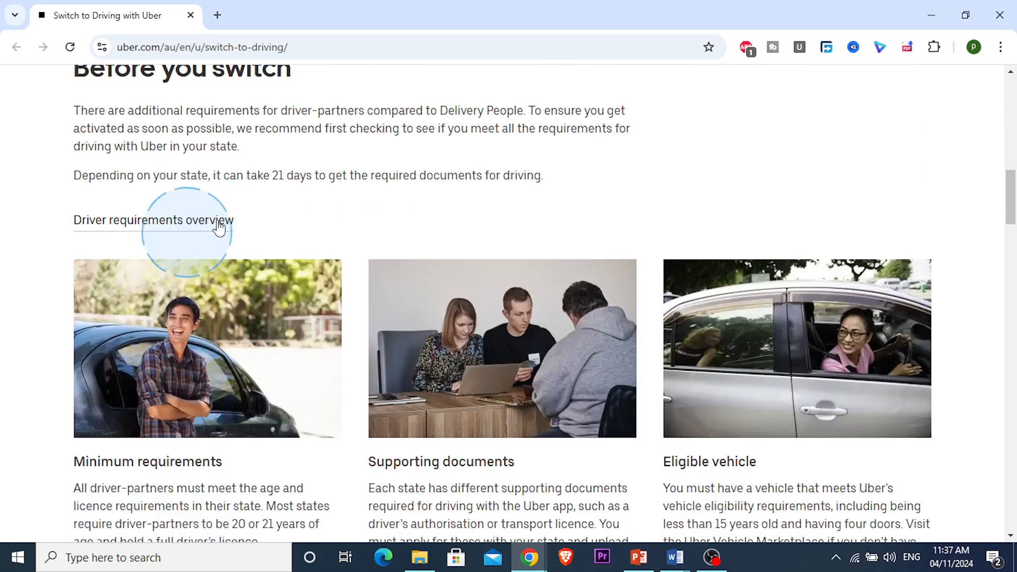
mouse_move(227, 221)
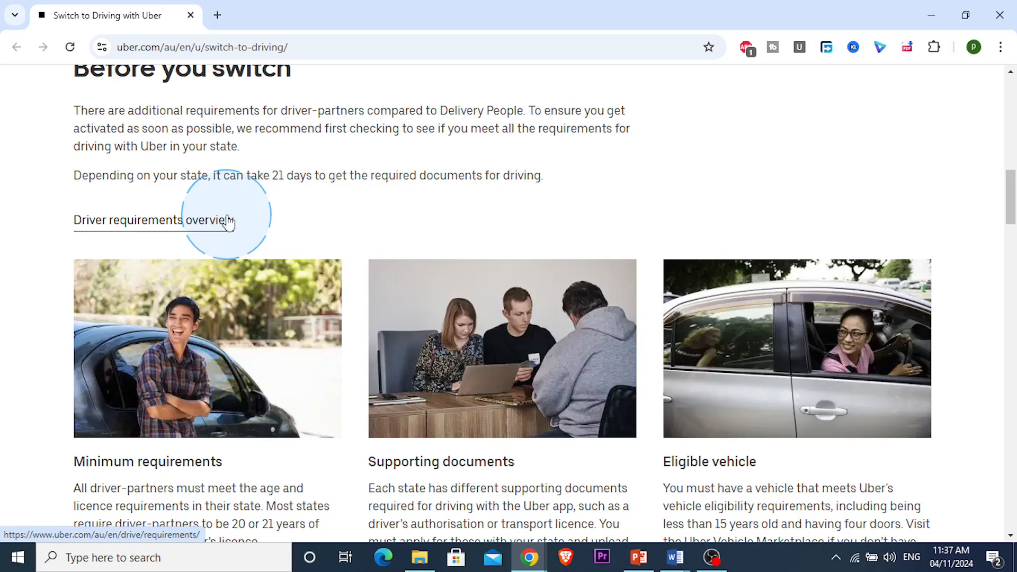
mouse_move(291, 179)
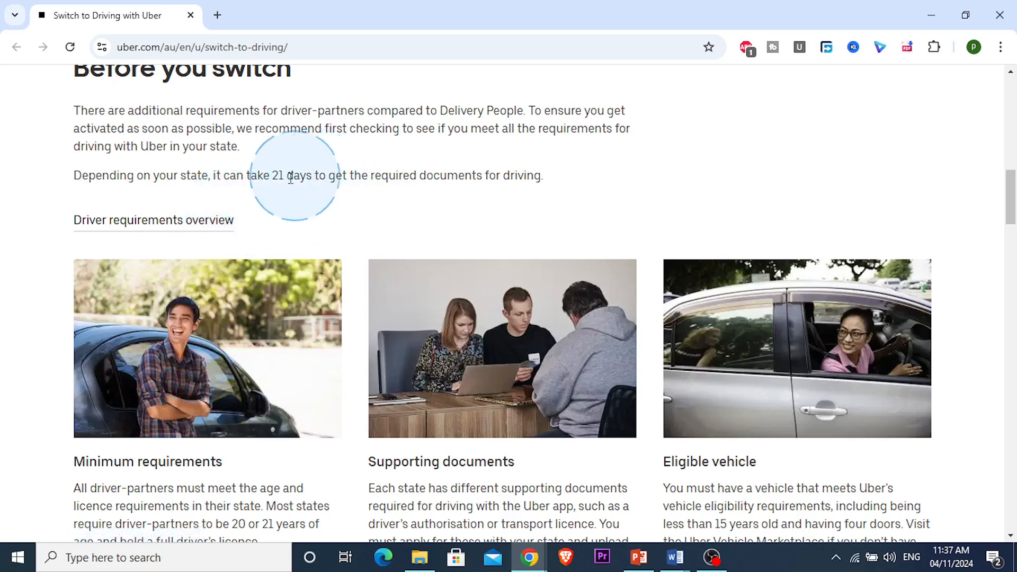
scroll(down, 3)
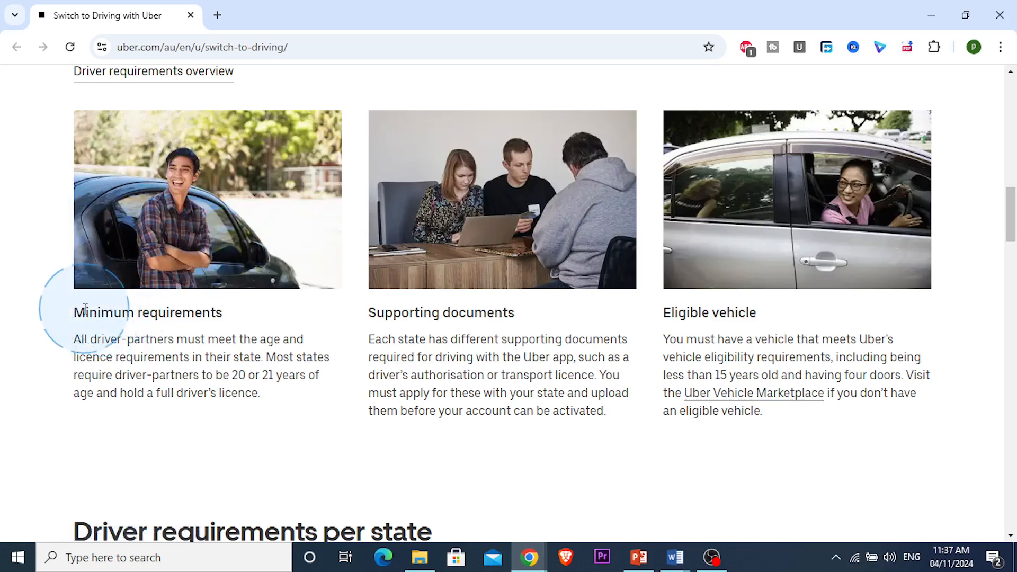
double_click(148, 312)
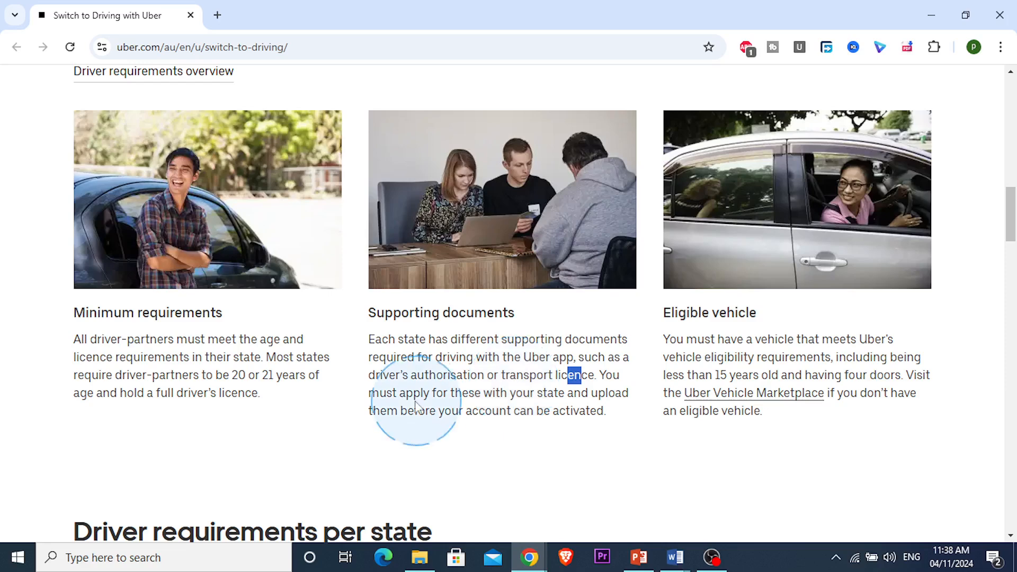
Continue reading the lower sections of the switch-to-driving page and clear the highlight
double_click(729, 339)
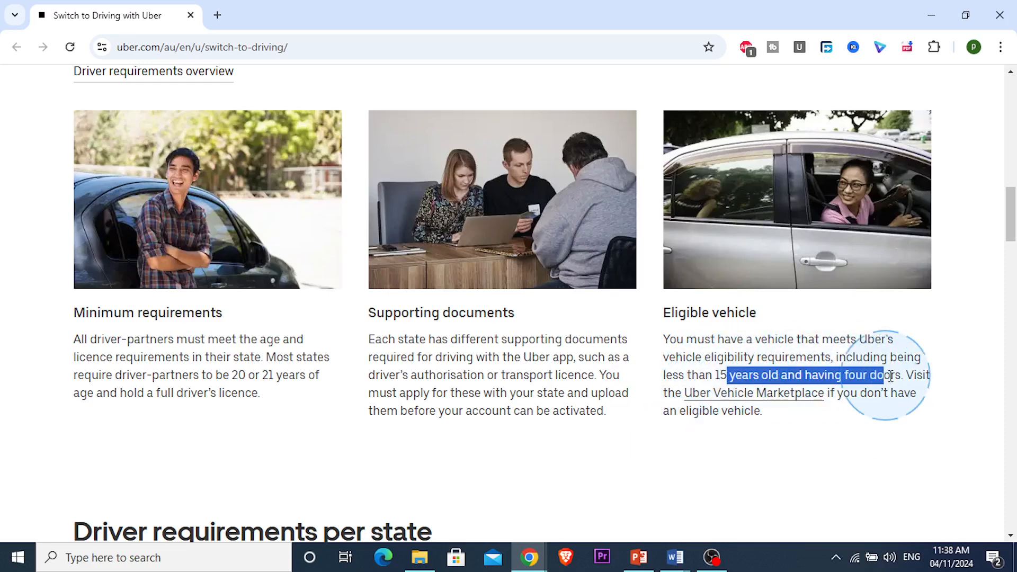
scroll(down, 3)
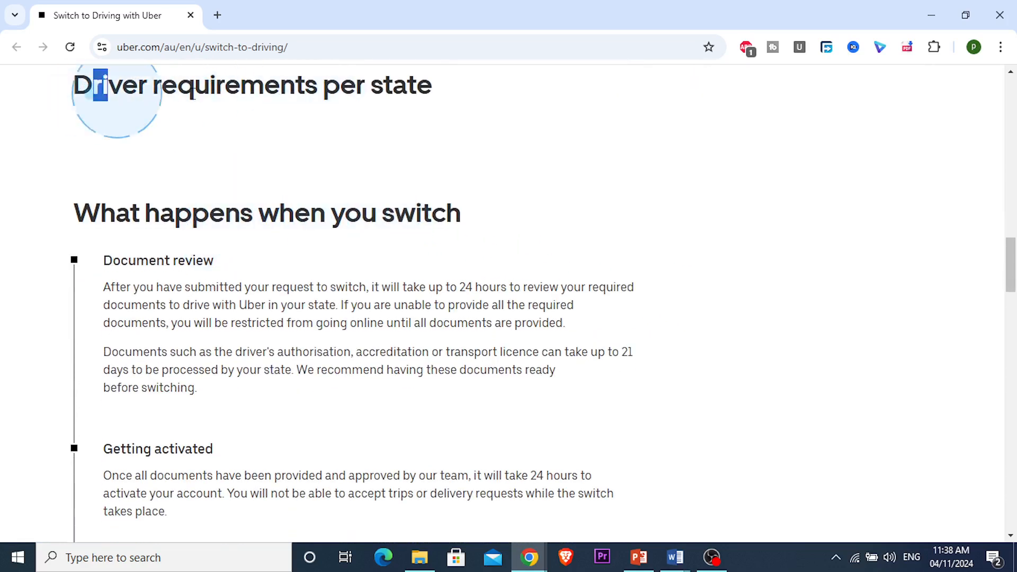
scroll(down, 3)
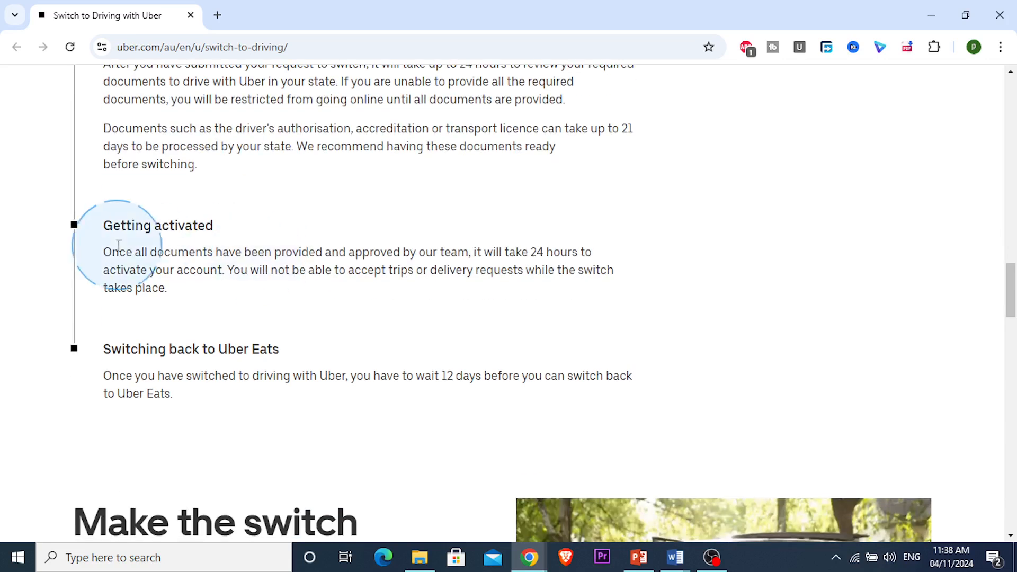
scroll(up, 3)
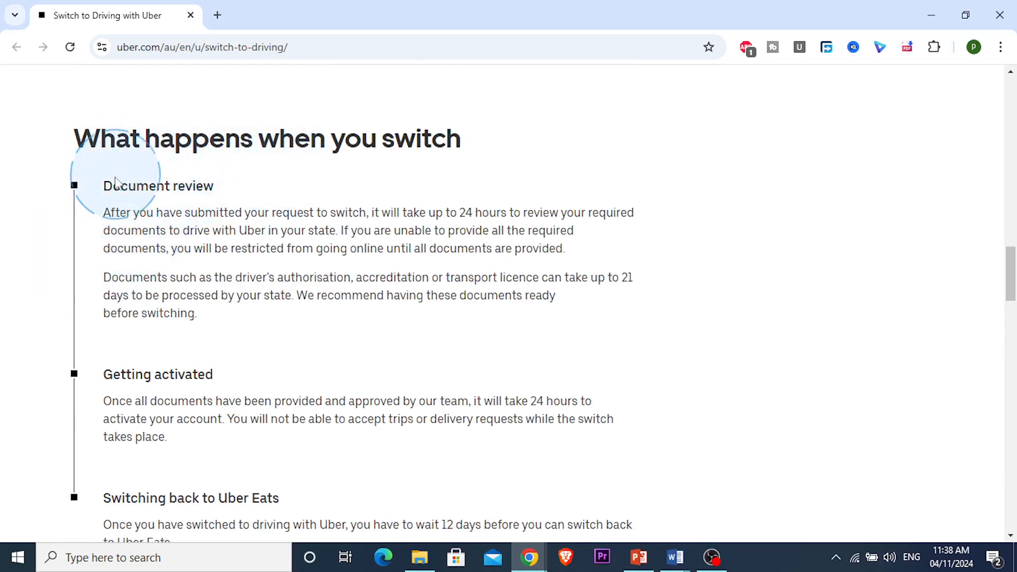
double_click(157, 185)
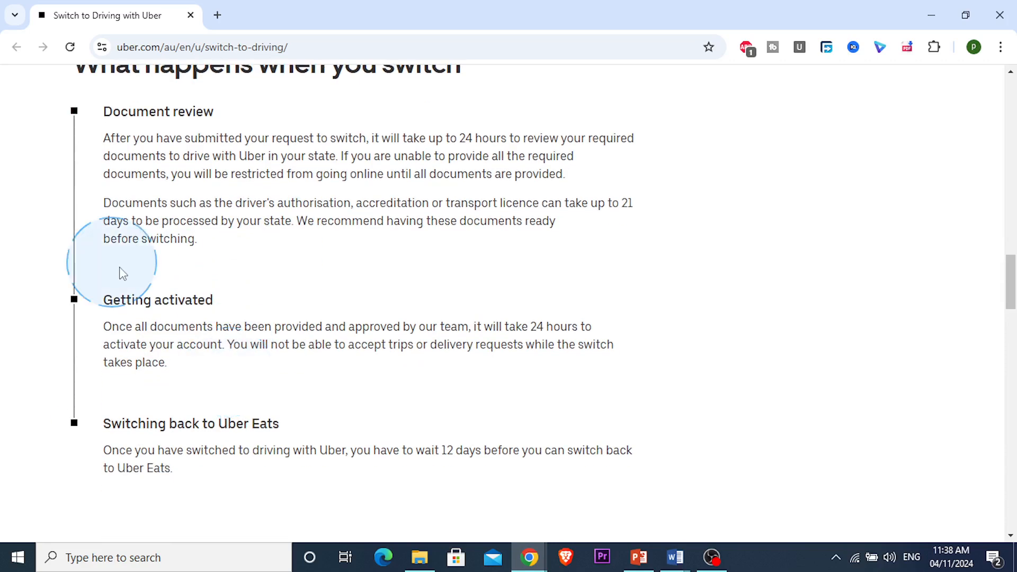
scroll(down, 3)
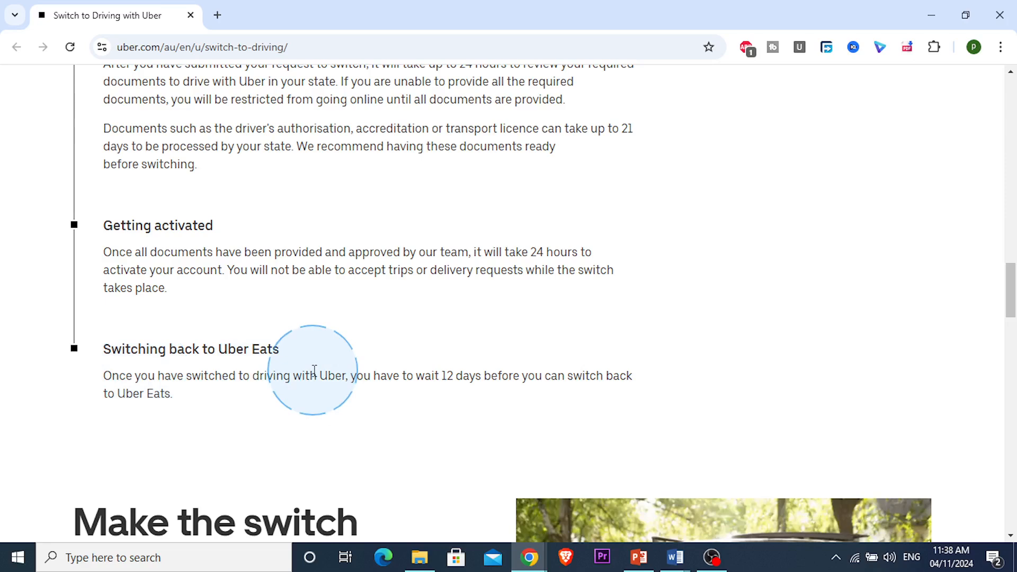
scroll(down, 3)
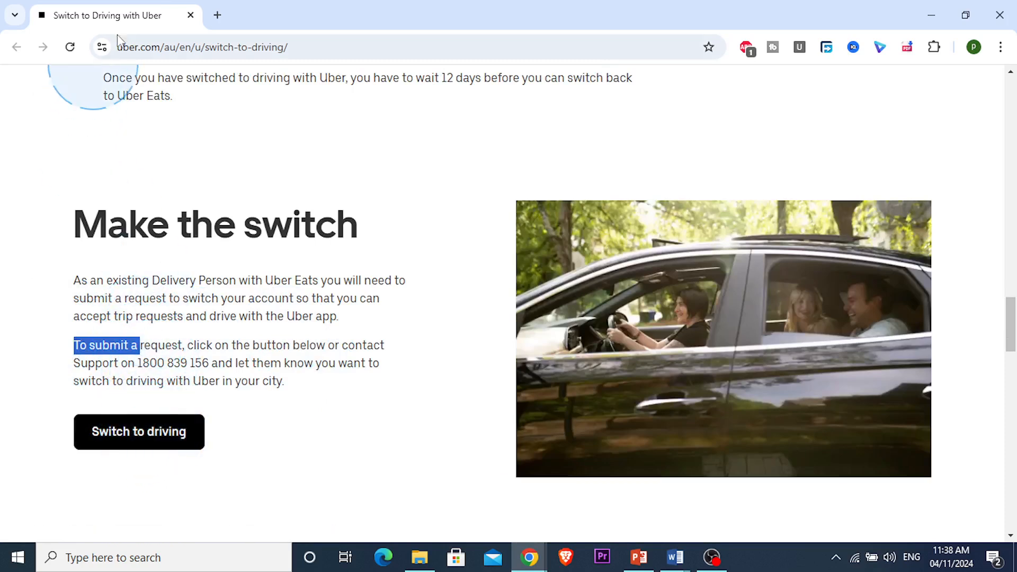
mouse_move(168, 46)
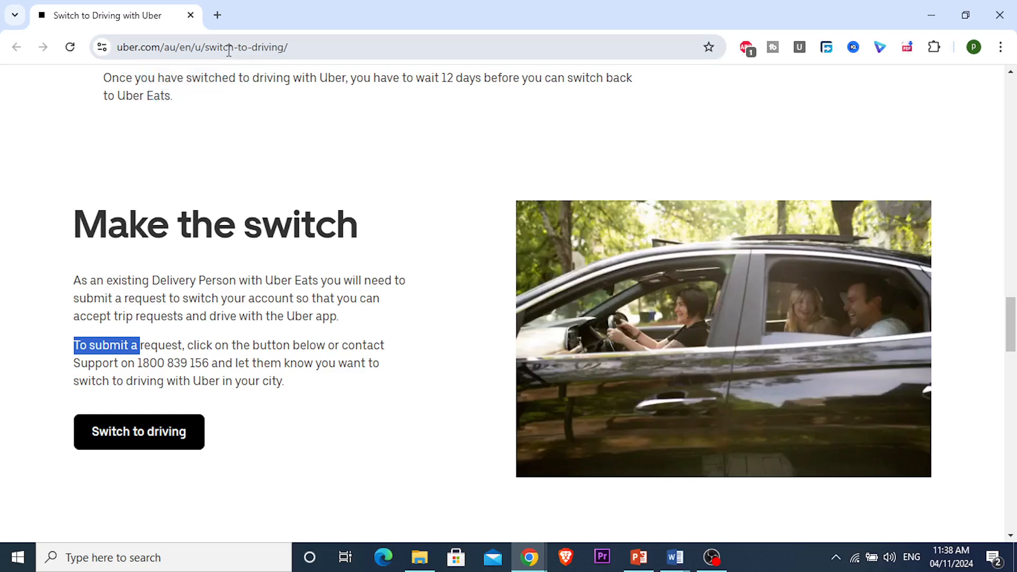
click(120, 348)
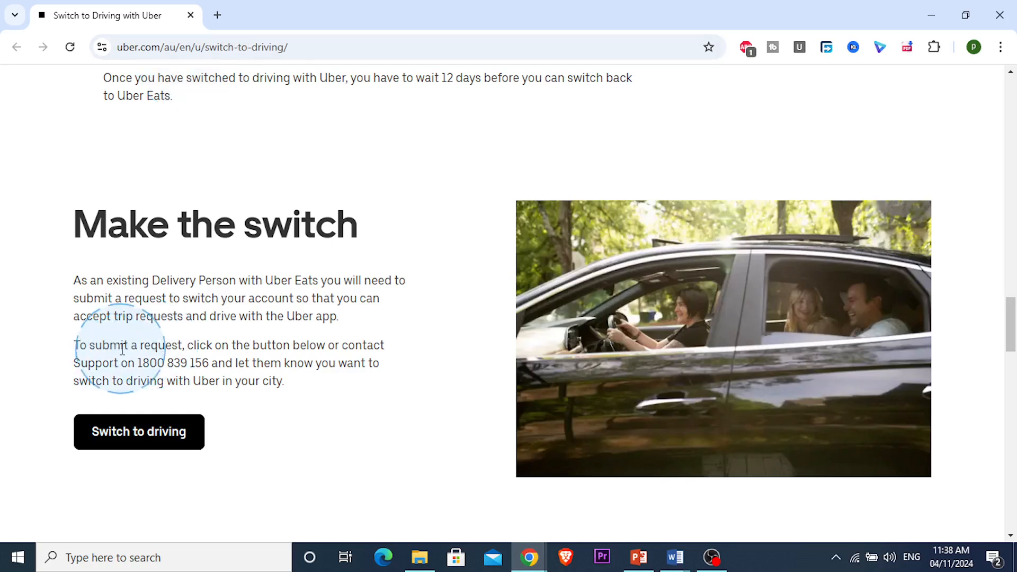
mouse_move(331, 359)
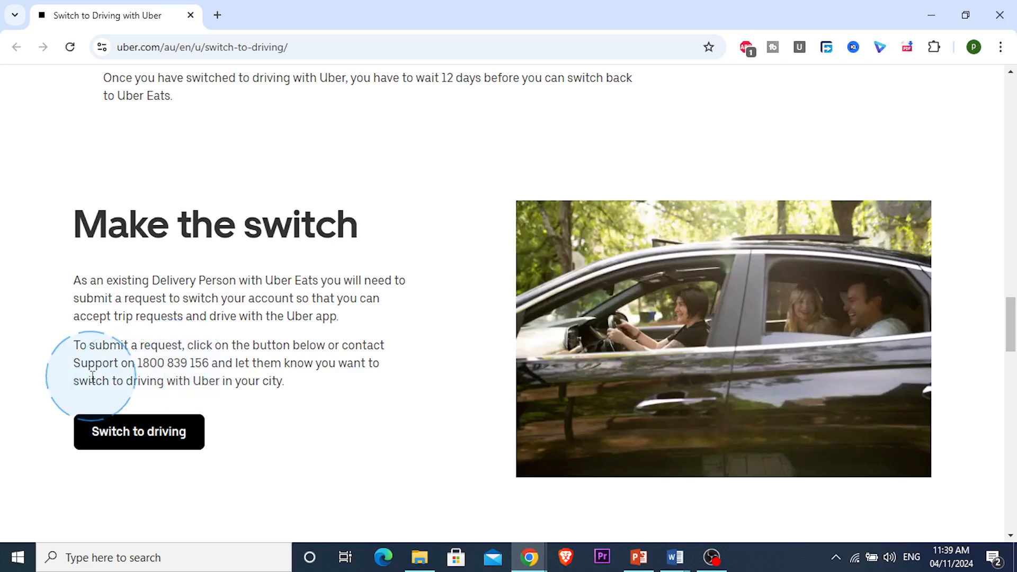
Open the 'I want to drive with Uber' help article and scroll through its rules
click(137, 432)
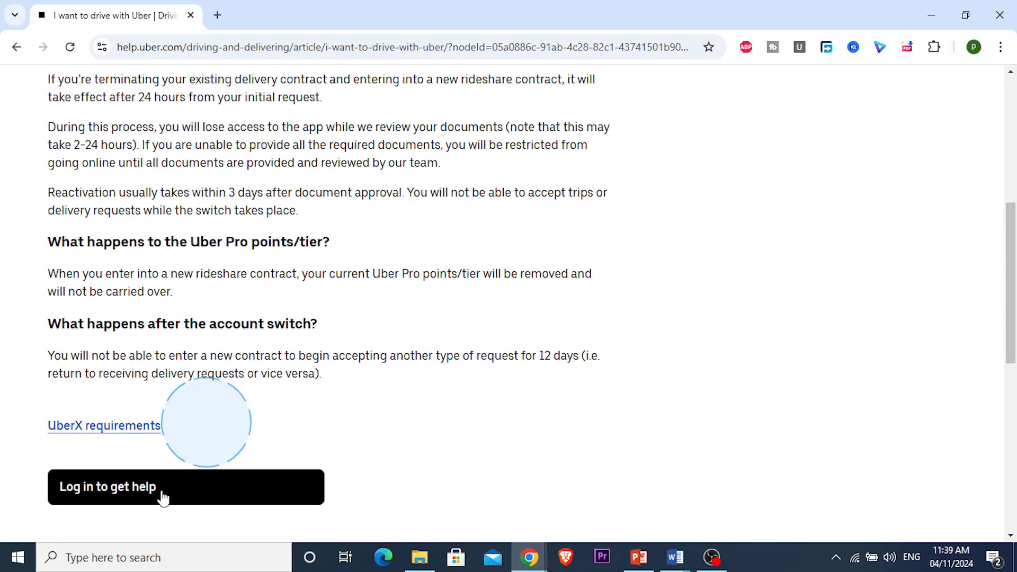
scroll(up, 3)
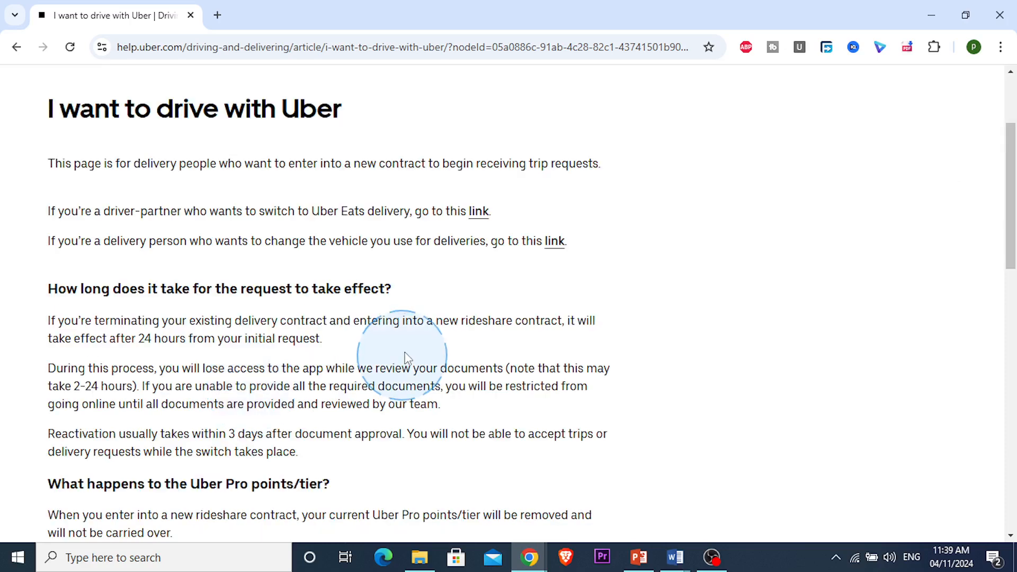
scroll(down, 3)
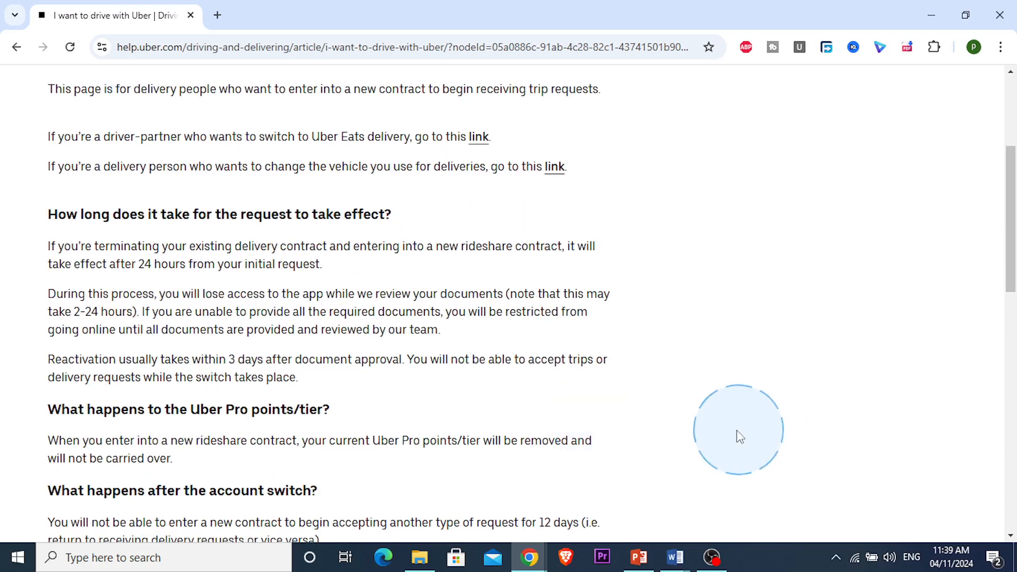
scroll(down, 3)
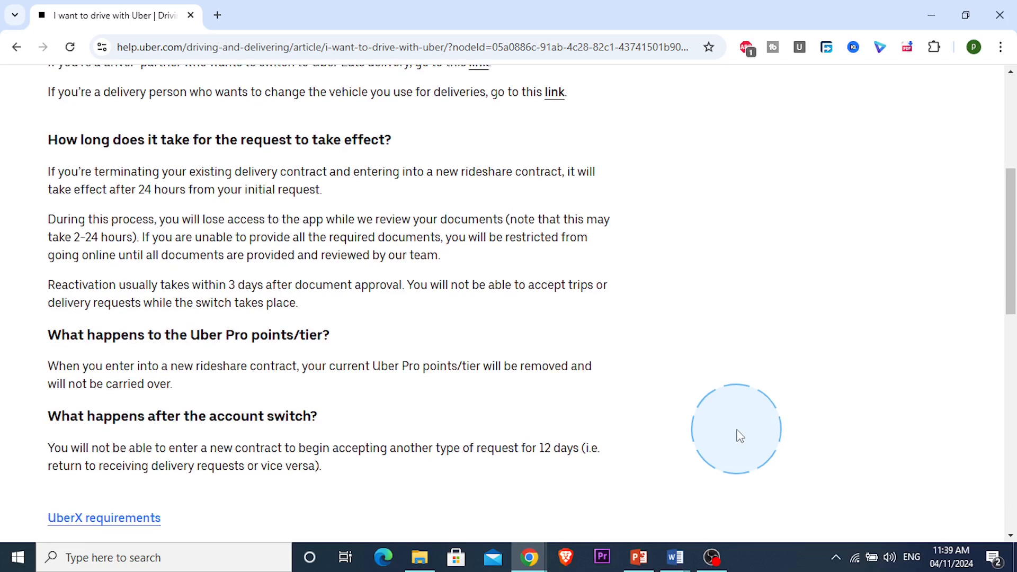